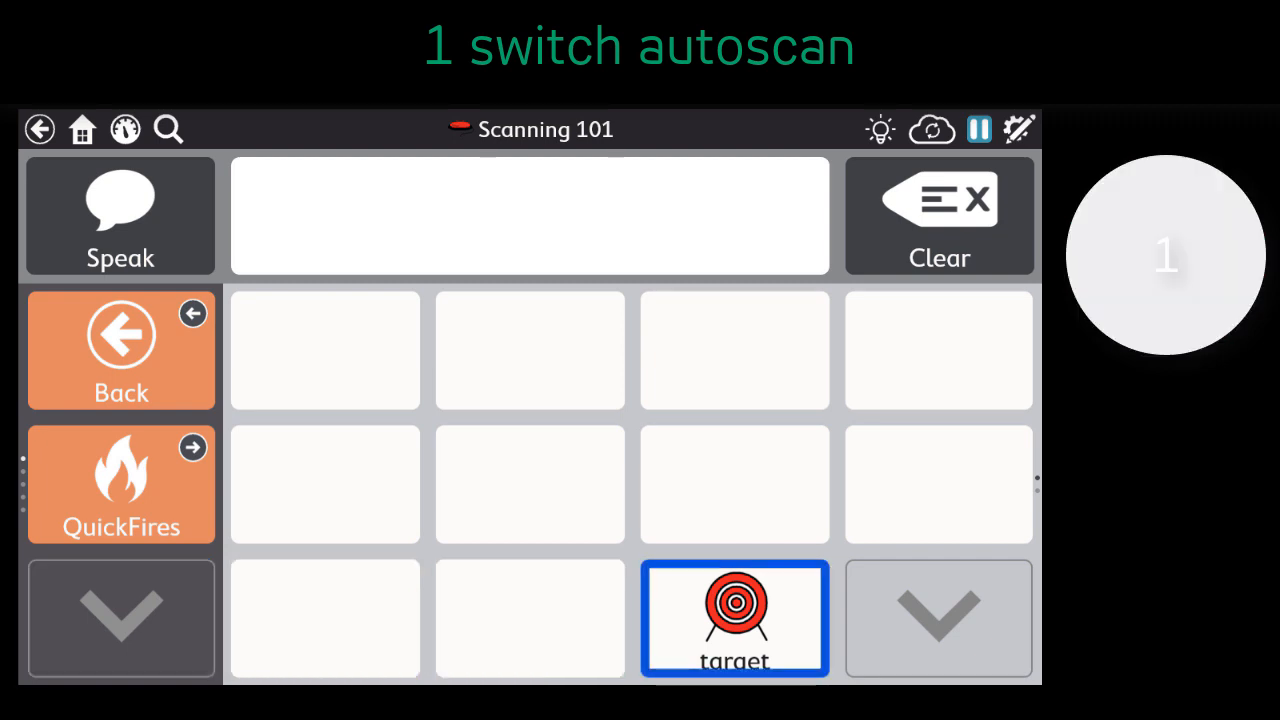
- Select the Target button during autoscan so 'Target' appears in the message bar
left_click(734, 616)
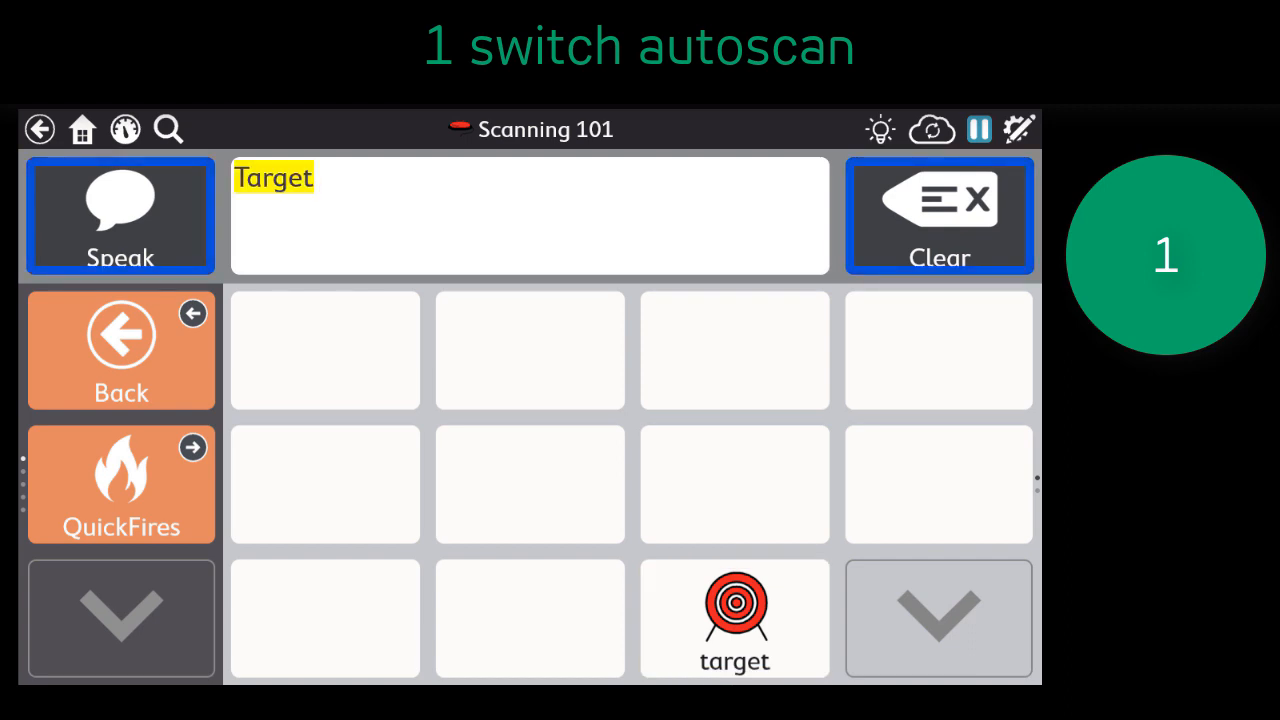